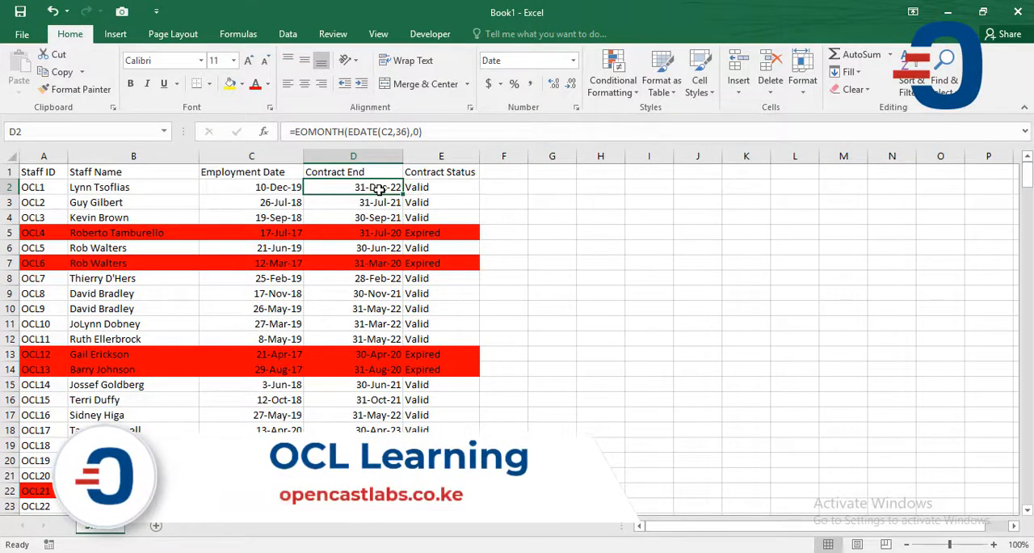
- Enter =EDATE(C2,36) in D2 so the first contract ends 10-Dec-22
{"action": "left_click", "coordinate": [441, 186]}
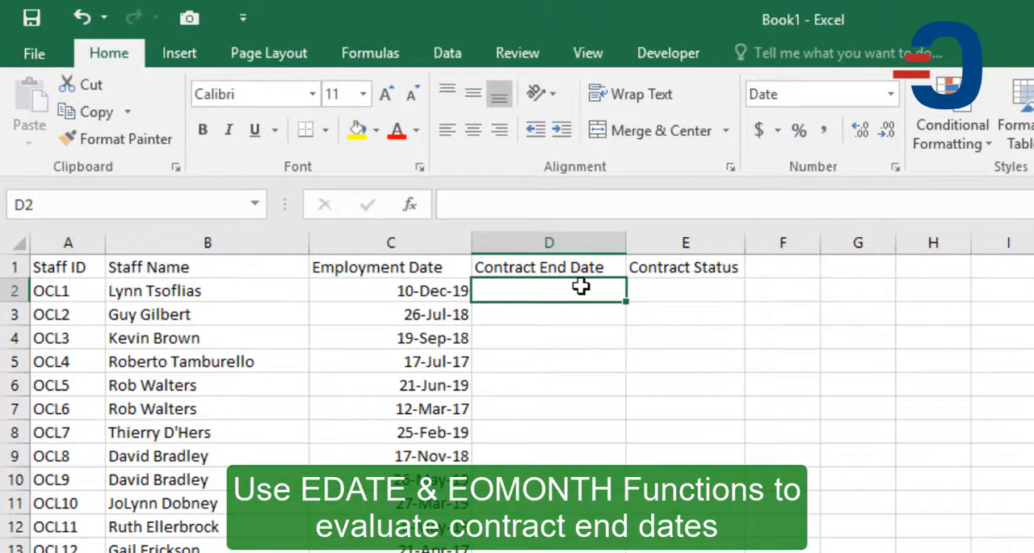
{"action": "type", "text": "=EDATE("}
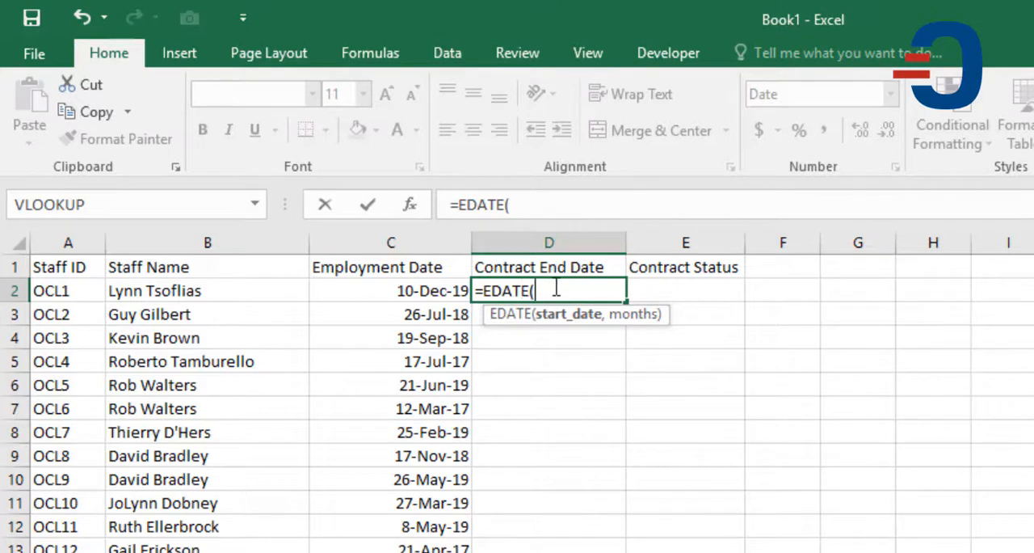
{"action": "key", "text": "Backspace"}
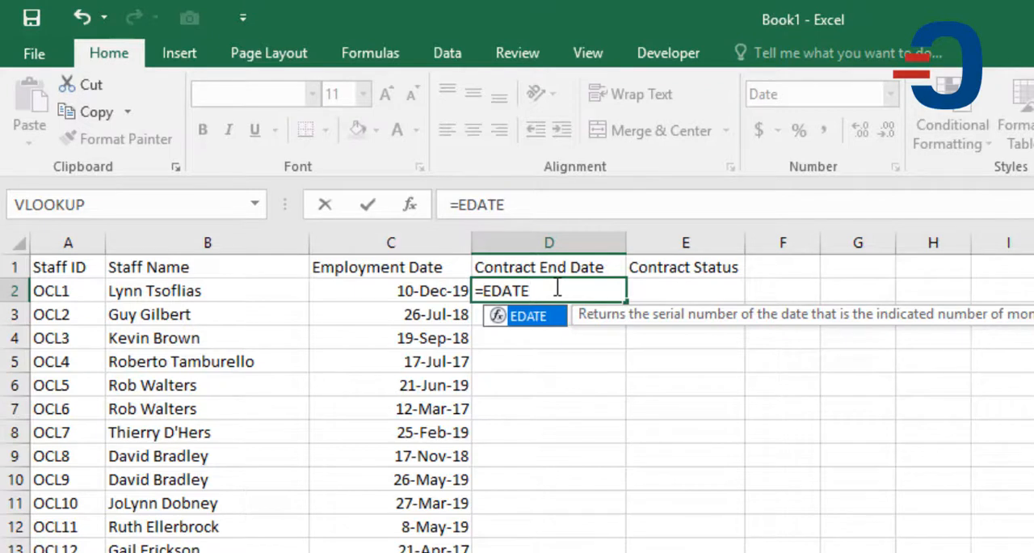
{"action": "type", "text": "("}
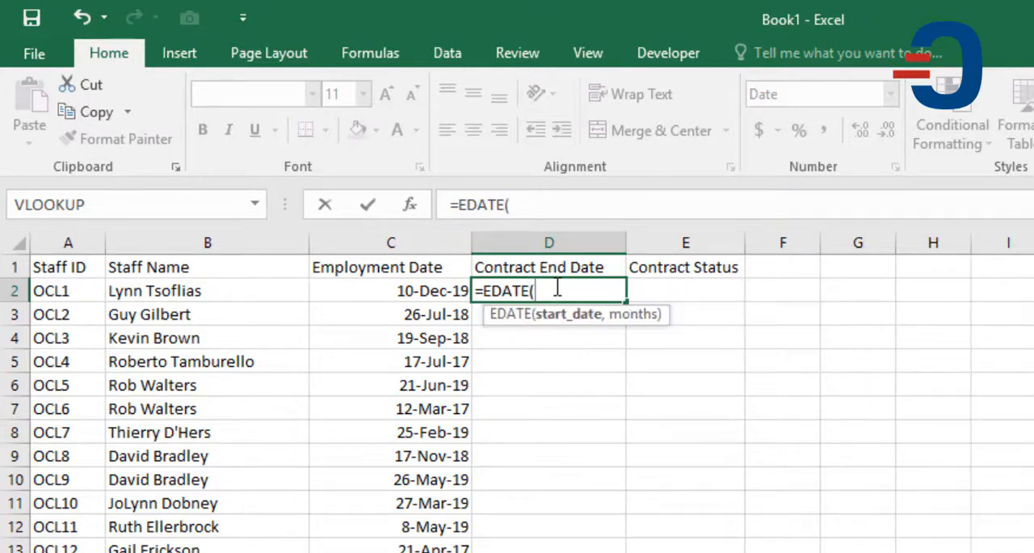
{"action": "left_click", "coordinate": [391, 290]}
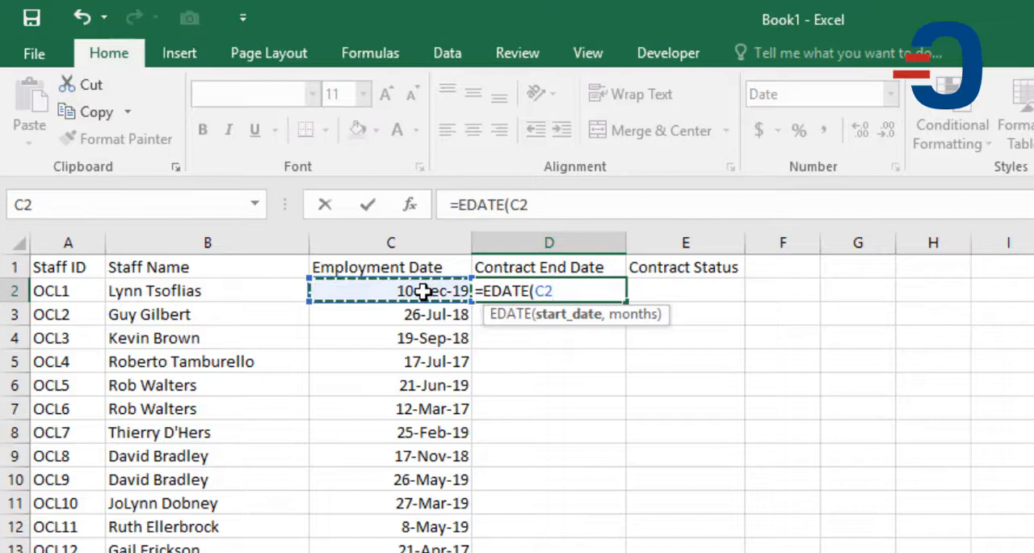
{"action": "type", "text": ",36)"}
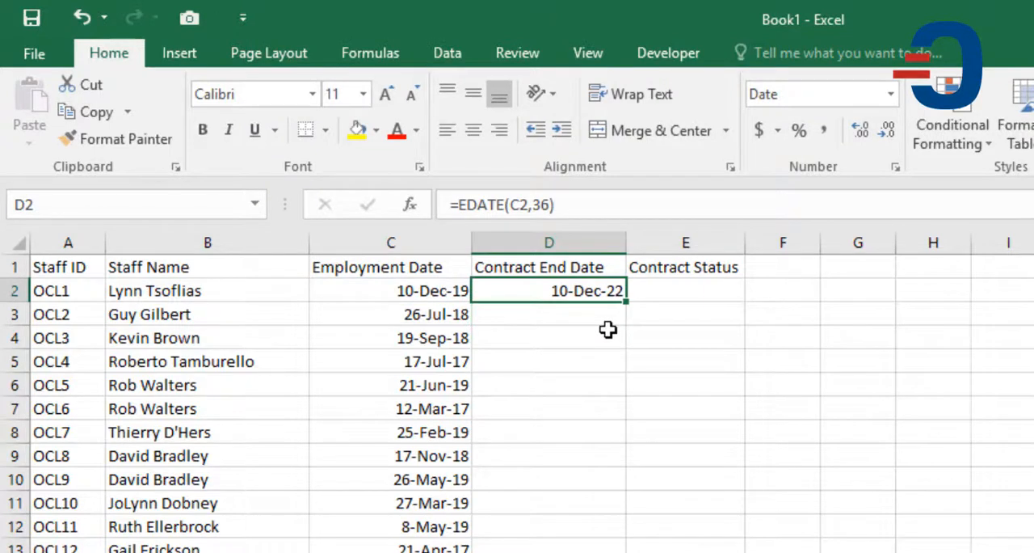
{"action": "mouse_move", "coordinate": [575, 291]}
{"action": "type", "text": "EOMONTH("}
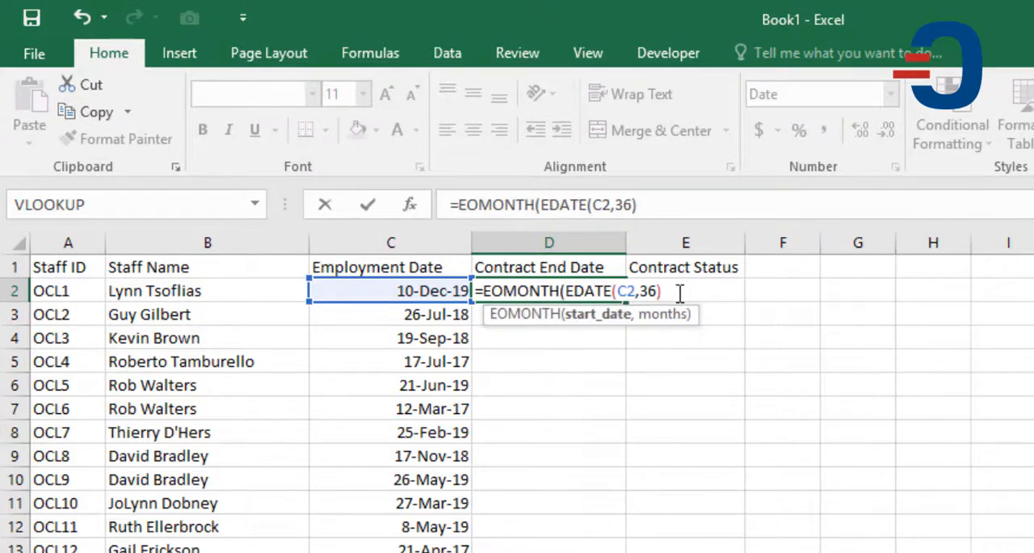
- Change D2 to =EOMONTH(EDATE(C2,36),0) and fill it down column D
{"action": "type", "text": ",0)"}
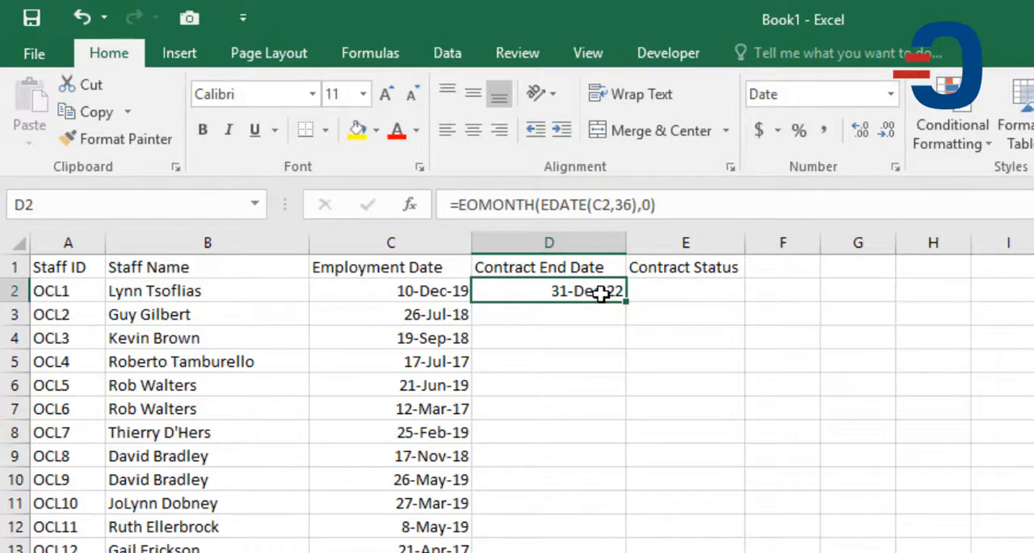
{"action": "left_click_drag", "start_coordinate": [625, 299], "coordinate": [625, 547]}
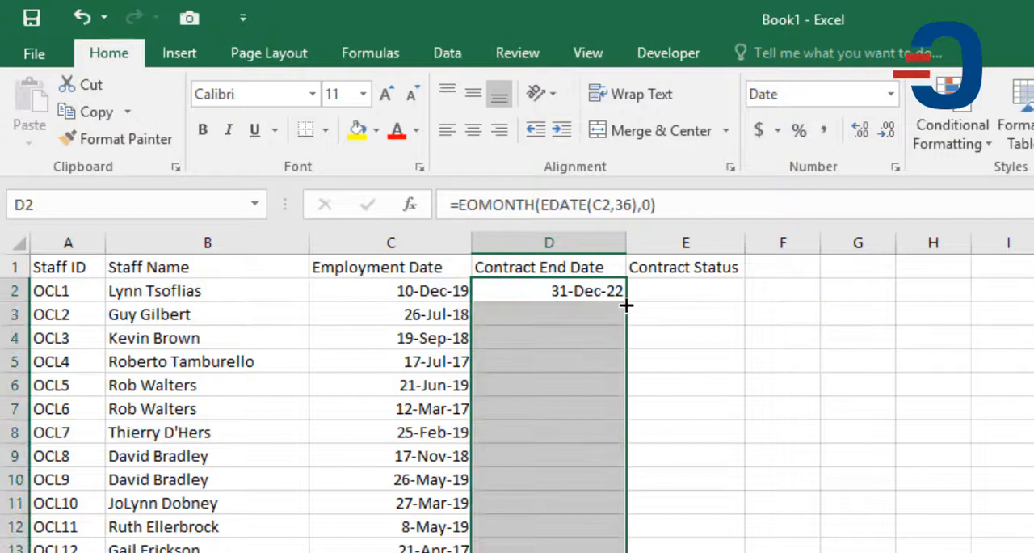
{"action": "left_click", "coordinate": [685, 290]}
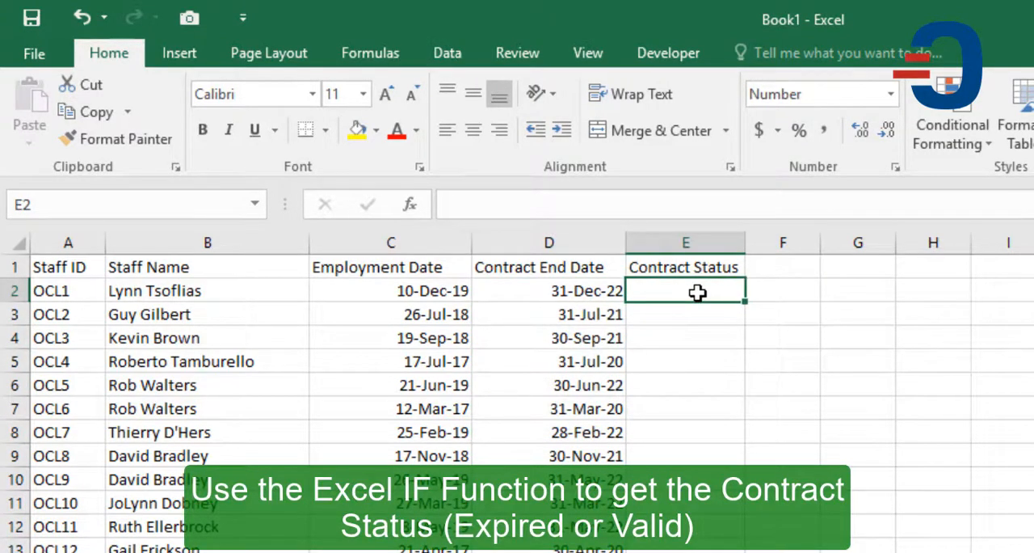
- Enter =IF((TODAY()-D2)>0,"Expired","Valid") in E2 and fill it down column E
{"action": "type", "text": "=if((t"}
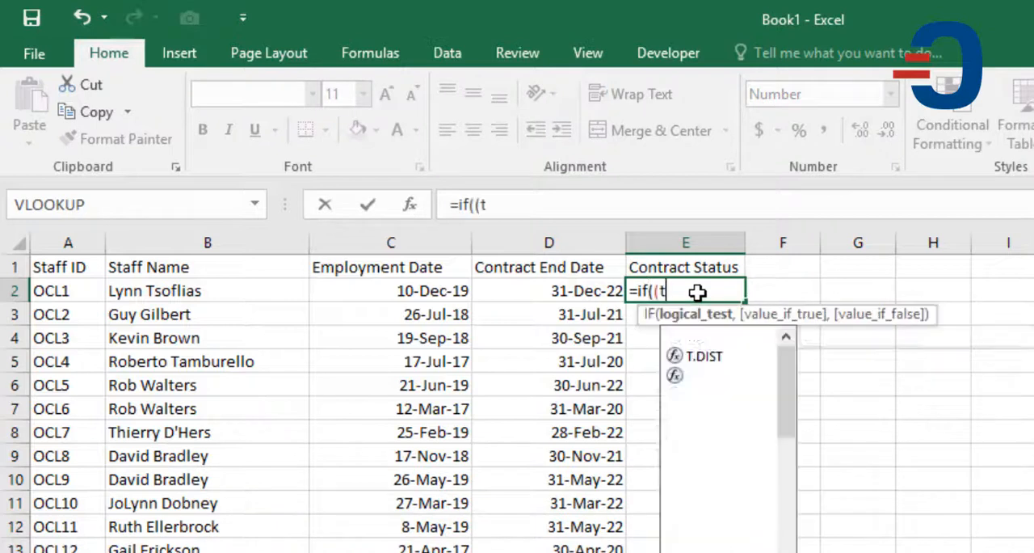
{"action": "type", "text": "oday()-"}
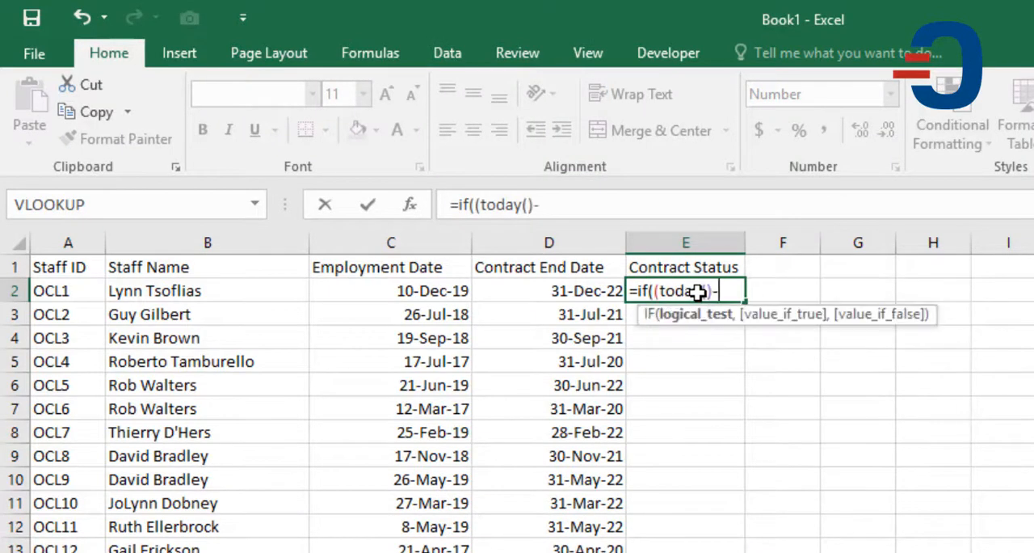
{"action": "left_click", "coordinate": [548, 290]}
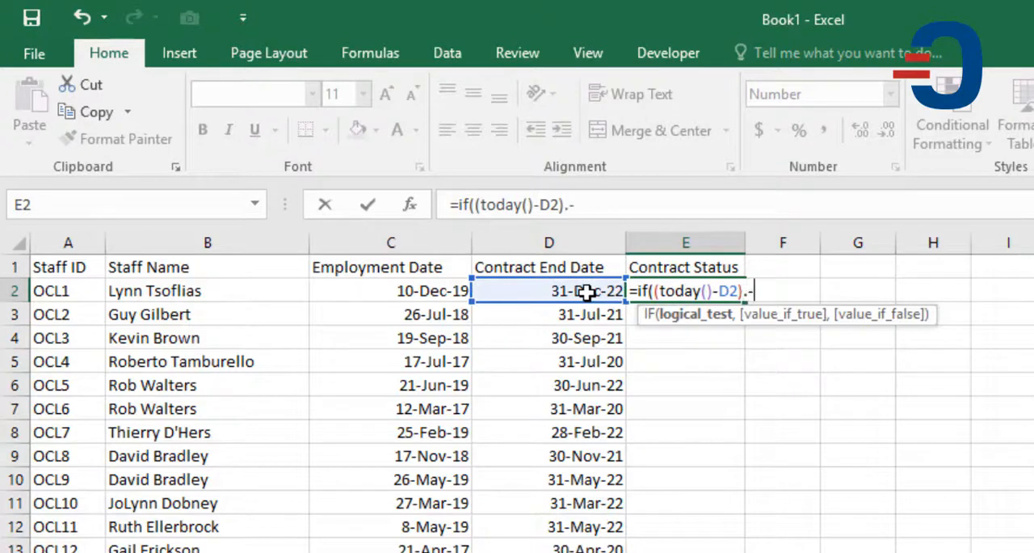
{"action": "type", "text": ">0,"}
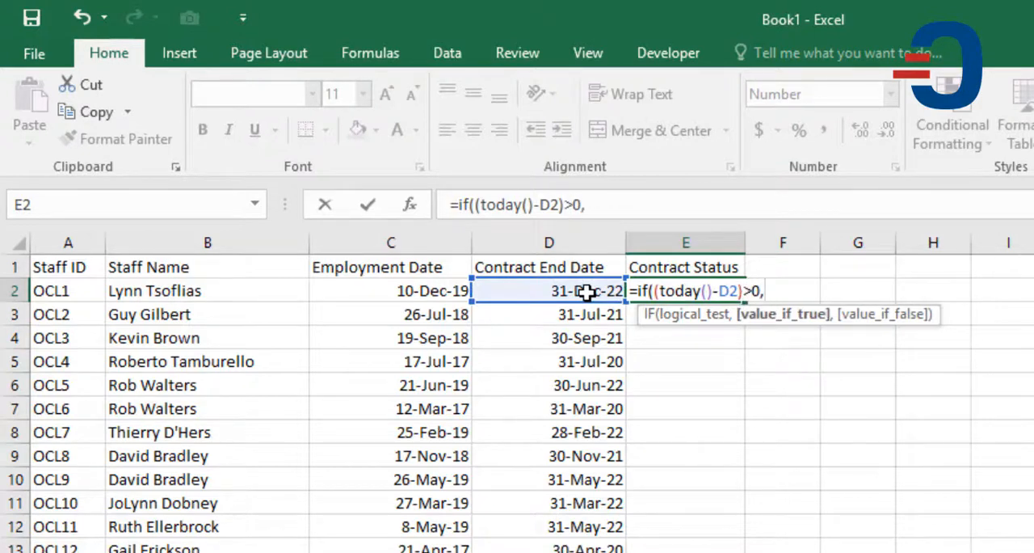
{"action": "type", "text": "\"E"}
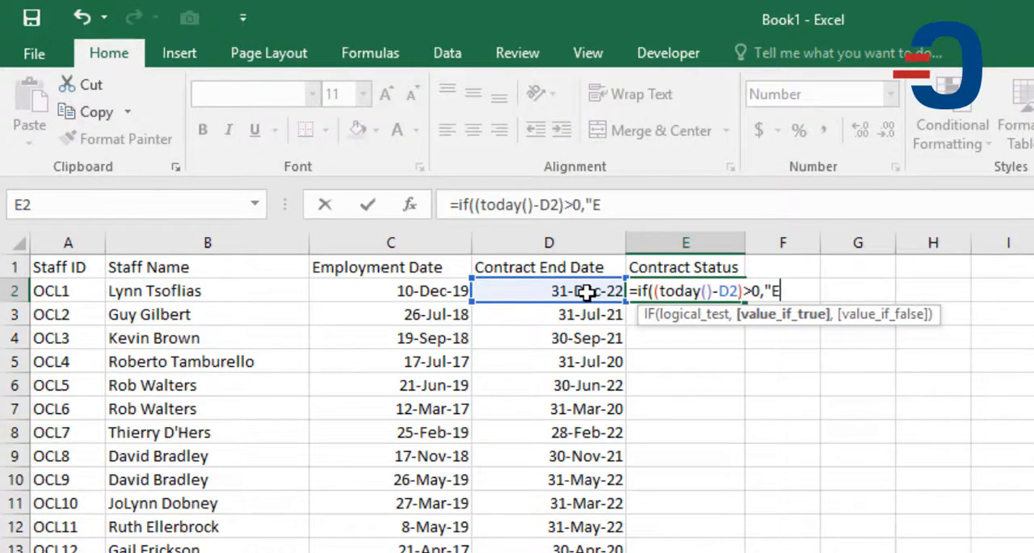
{"action": "type", "text": "xpired\""}
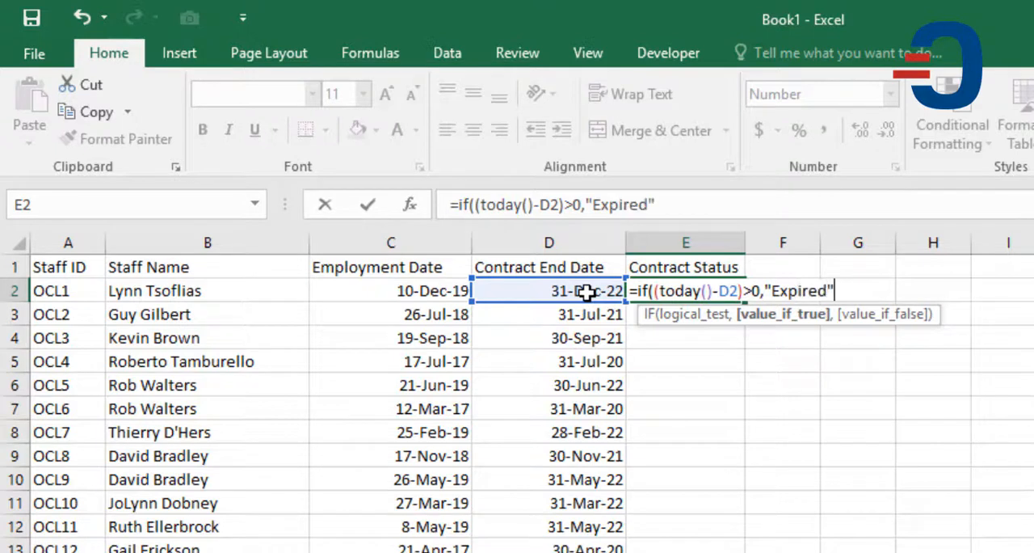
{"action": "type", "text": ",\"Valid\")"}
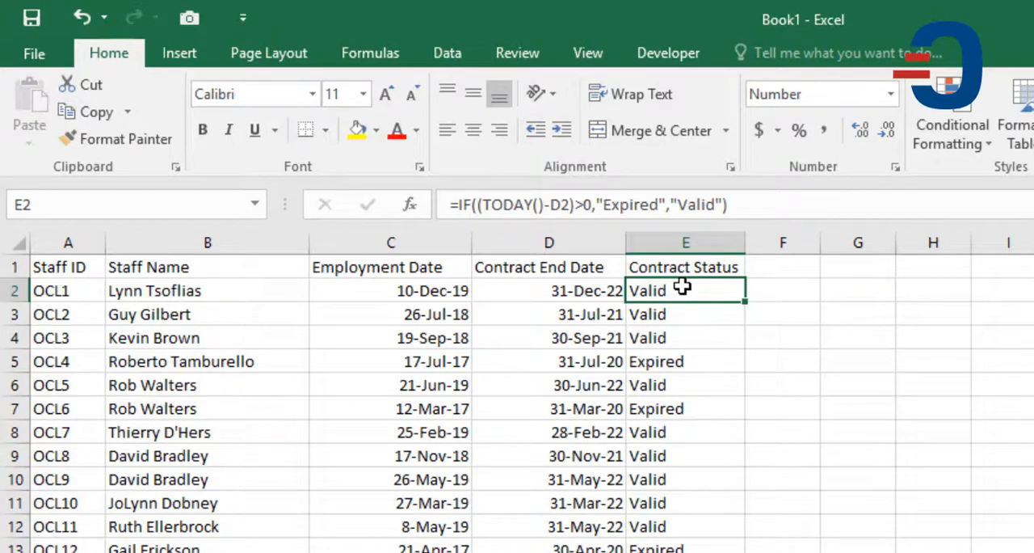
{"action": "left_click", "coordinate": [68, 290]}
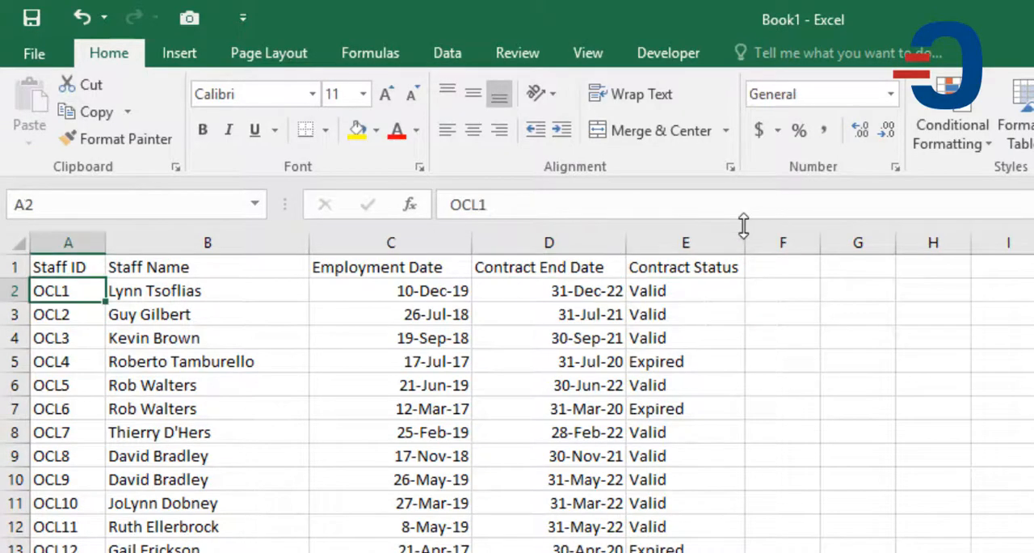
- Select the staff table A2:E293 and begin a new formula-based conditional formatting rule
{"action": "scroll", "scroll_direction": "down", "scroll_amount": 3}
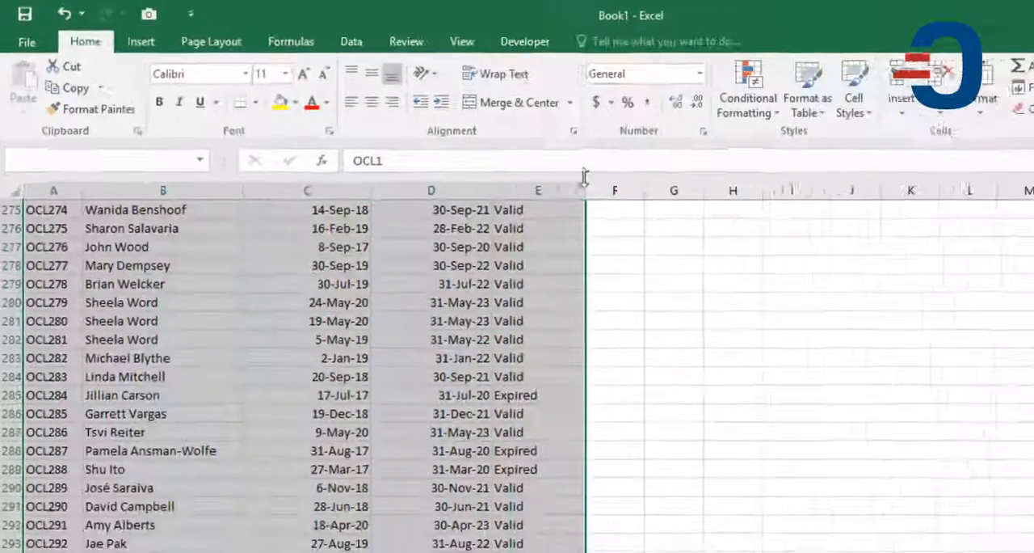
{"action": "left_click", "coordinate": [743, 89]}
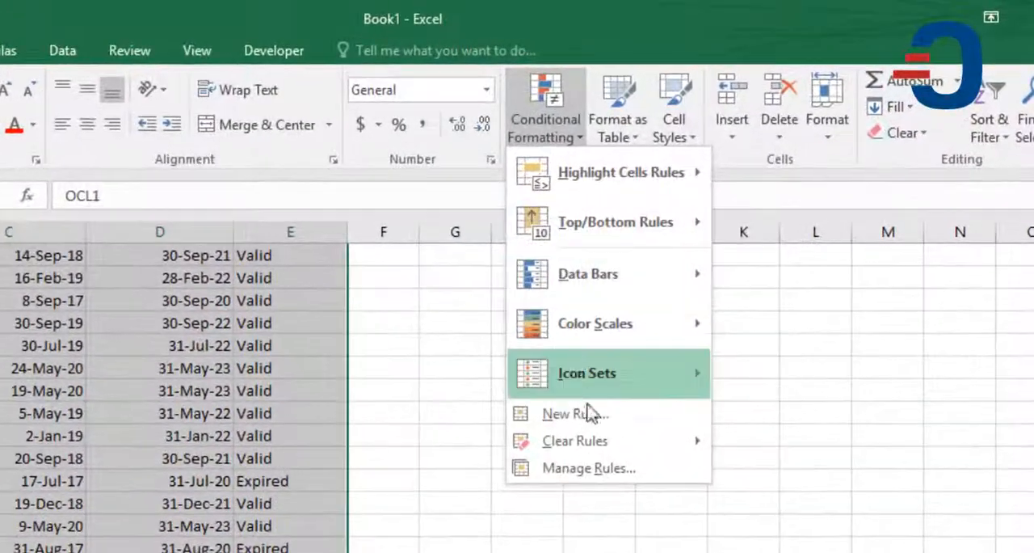
{"action": "left_click", "coordinate": [574, 413]}
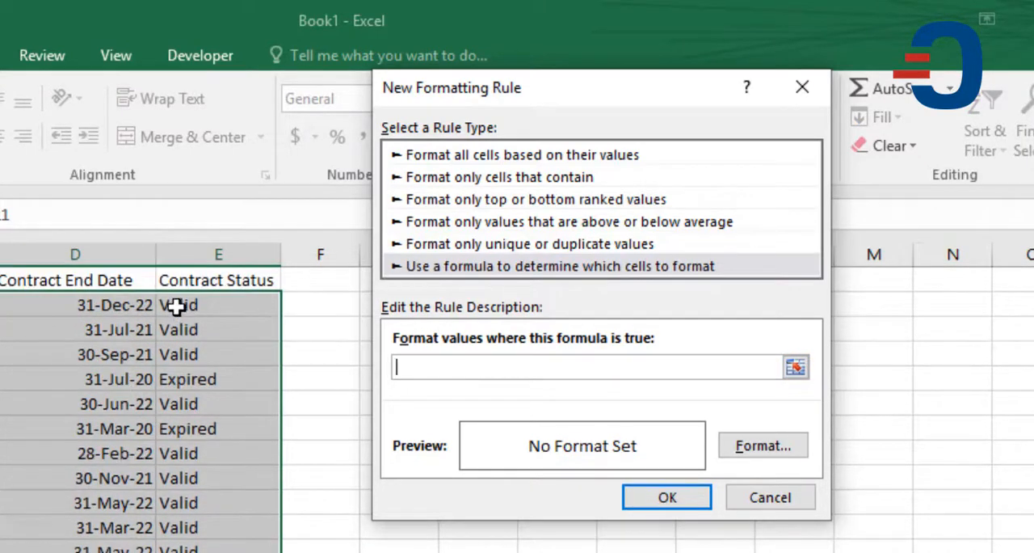
- Set the rule formula to column E equals "Expired" with a red fill
{"action": "type", "text": "=$E$2"}
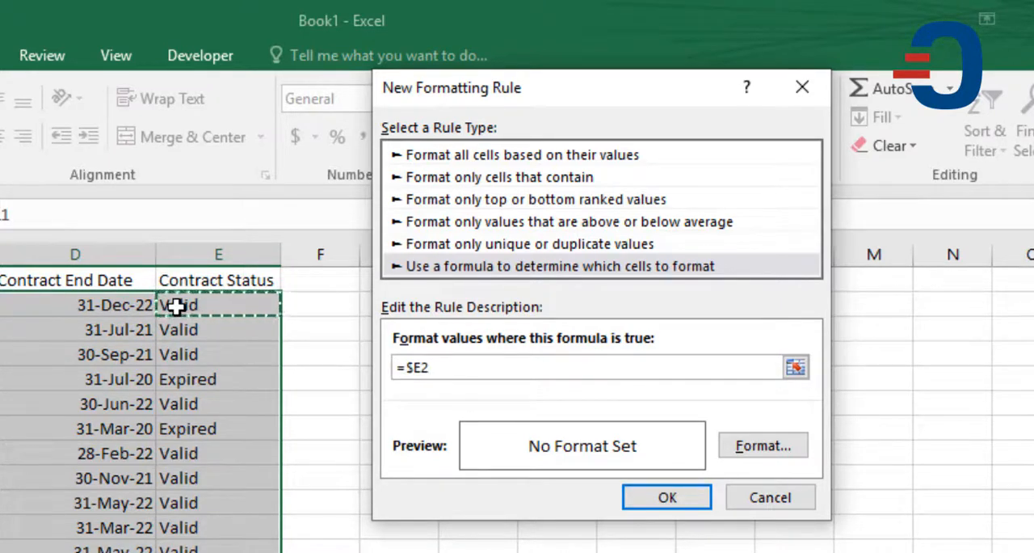
{"action": "type", "text": "=\"Expired\""}
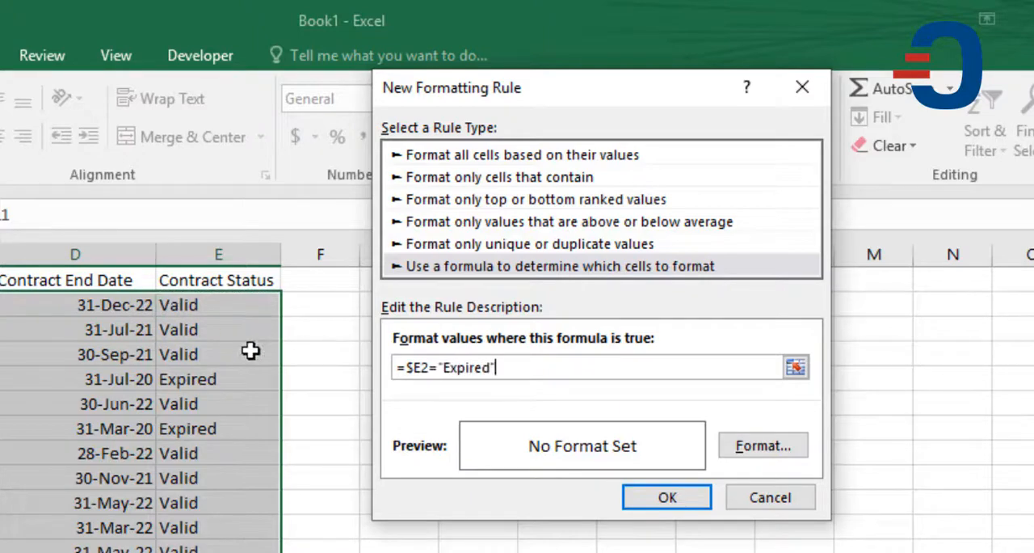
{"action": "left_click", "coordinate": [762, 446]}
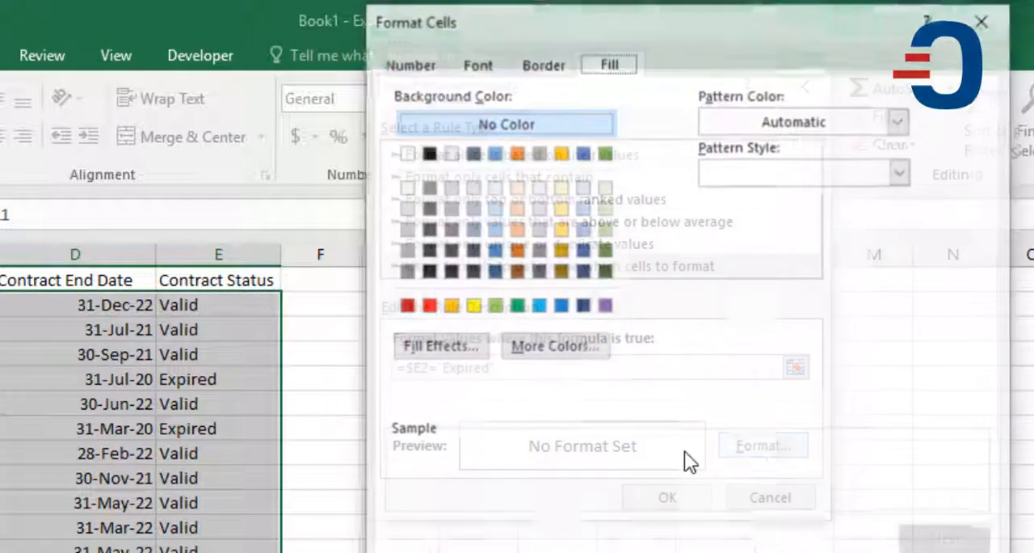
{"action": "left_click", "coordinate": [485, 276]}
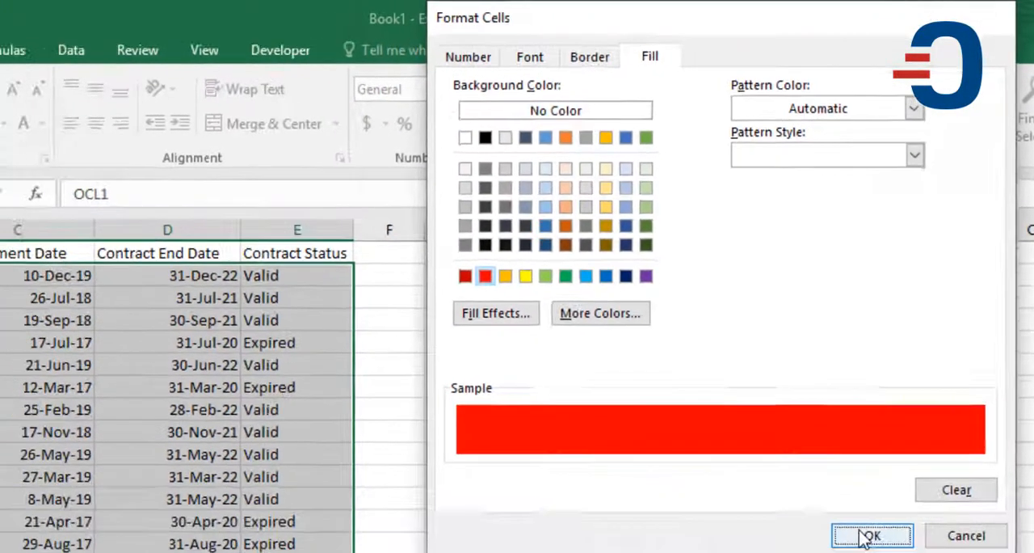
{"action": "left_click", "coordinate": [871, 535]}
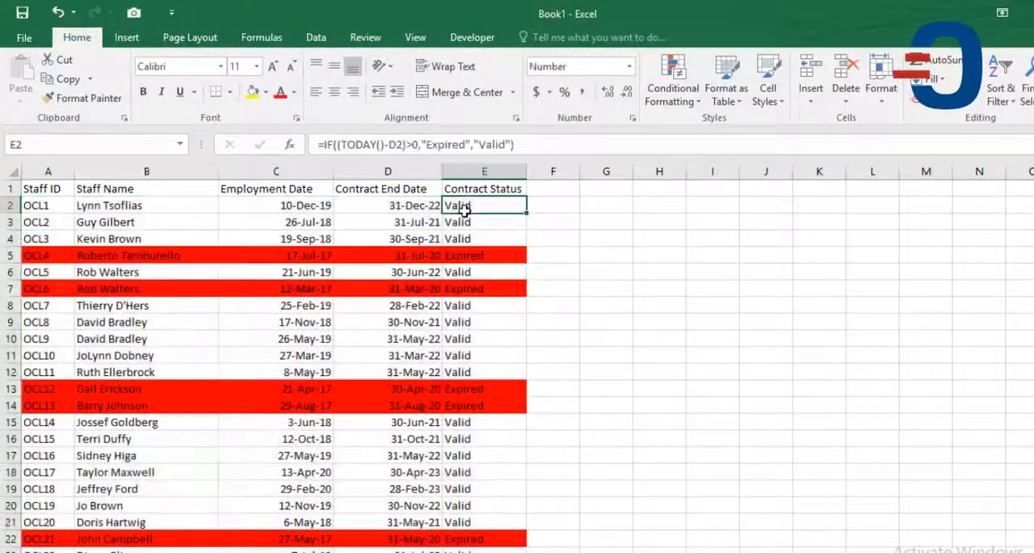